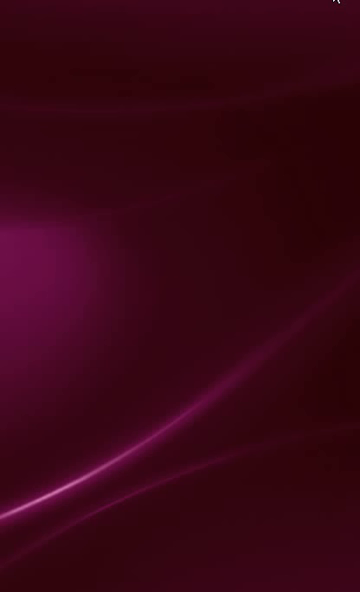
pyautogui.moveTo(318, 64)
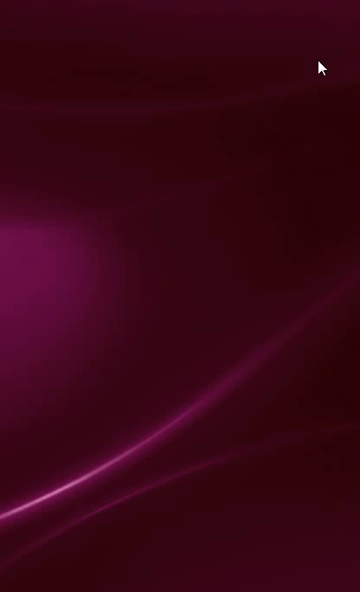